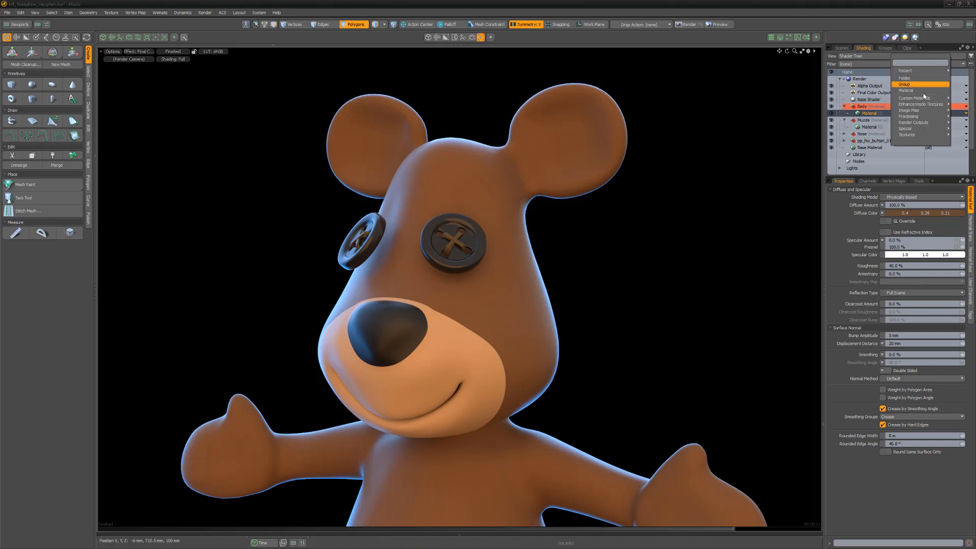
{"action": "mouse_move", "coordinate": [904, 128]}
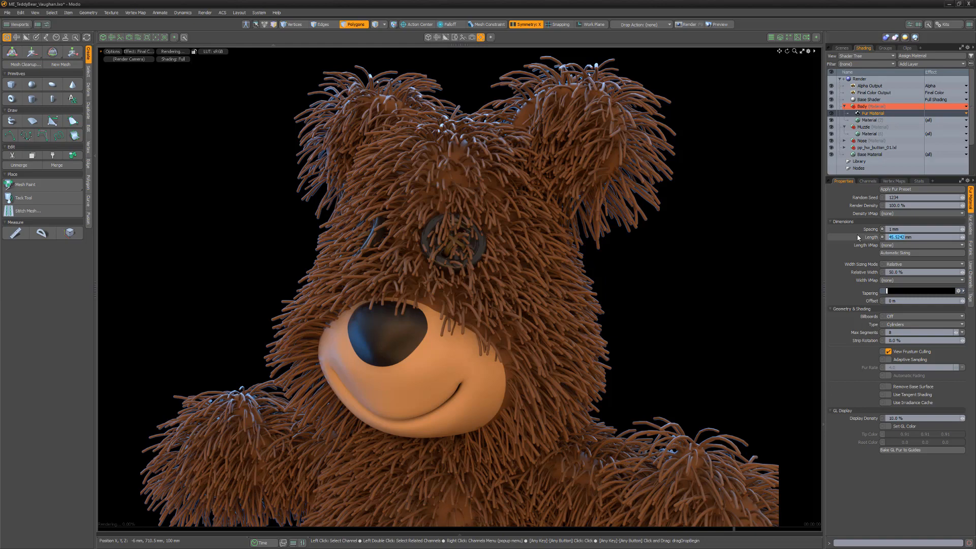
Step: Set the fur material's Length to 30 mm
{"action": "type", "text": "30 mm"}
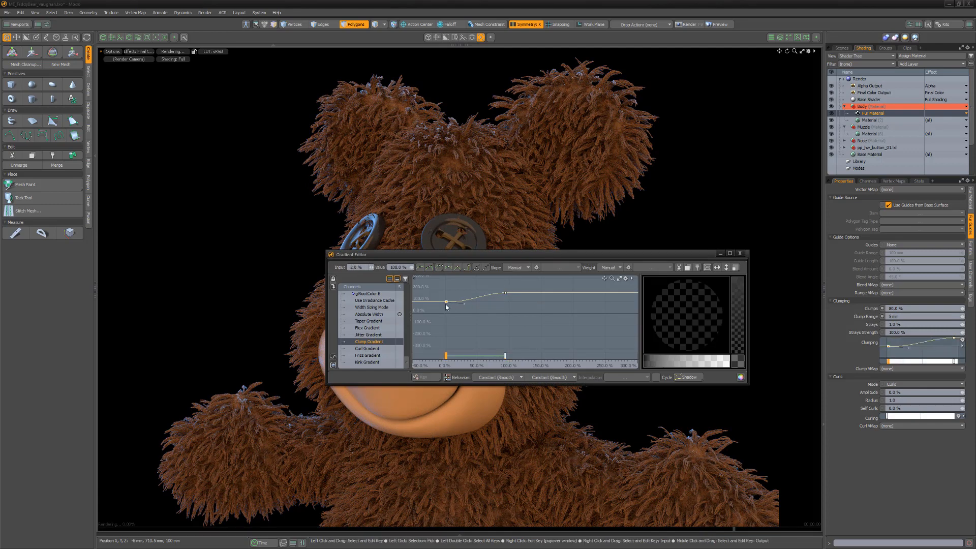
Step: Drag the clump gradient's first key down to about 5% so clumping starts low at the roots
{"action": "left_click_drag", "start_coordinate": [446, 301], "coordinate": [446, 316]}
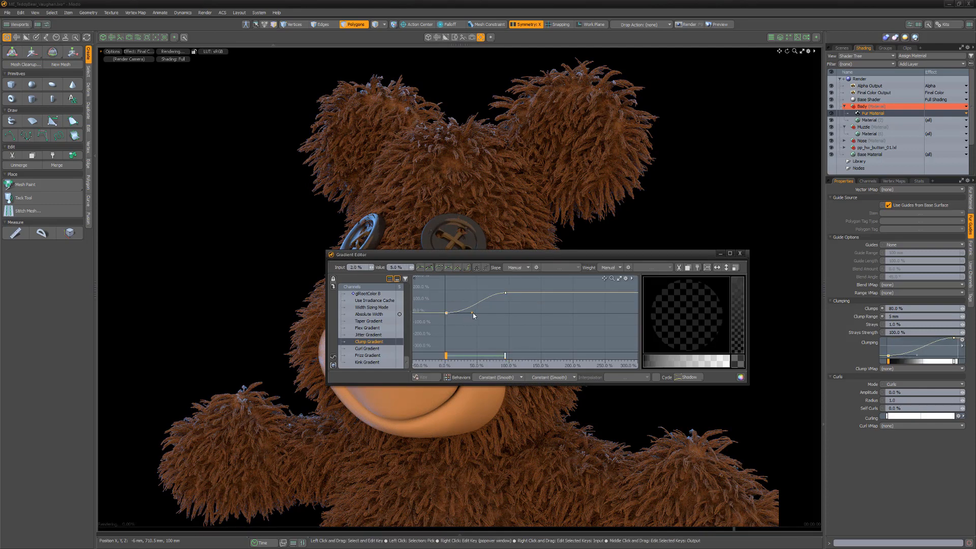
{"action": "left_click", "coordinate": [740, 252]}
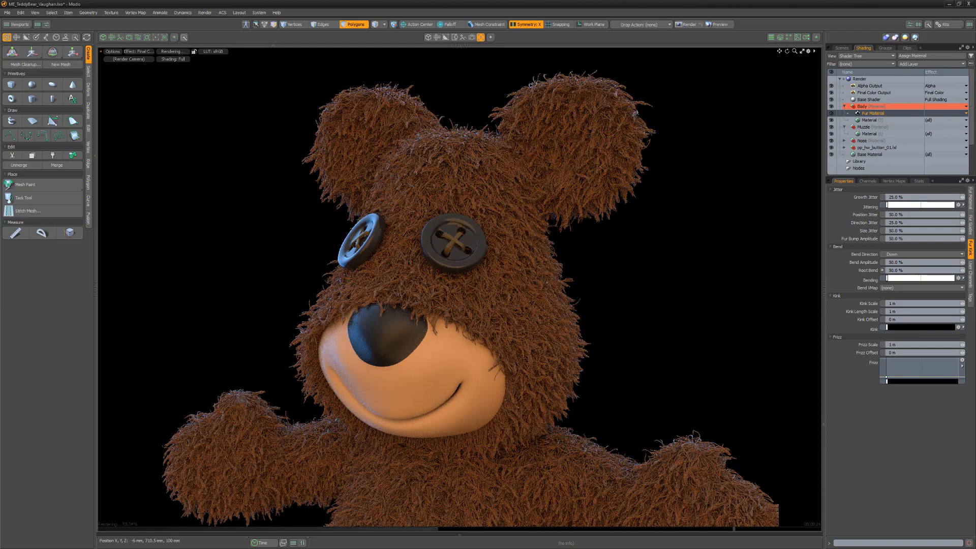
Step: Bring up the item options for the Fur Material layer after applying the jitter and bend settings
{"action": "right_click", "coordinate": [868, 107]}
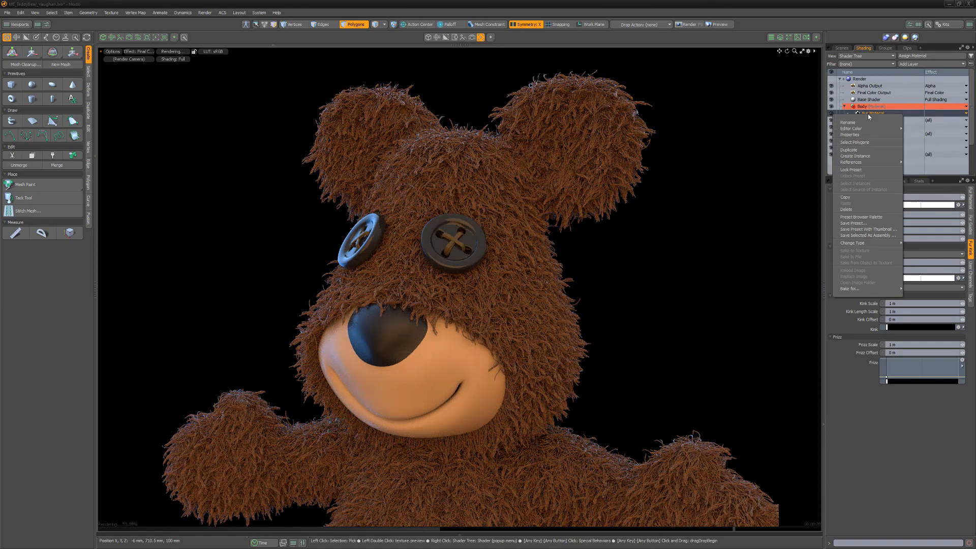